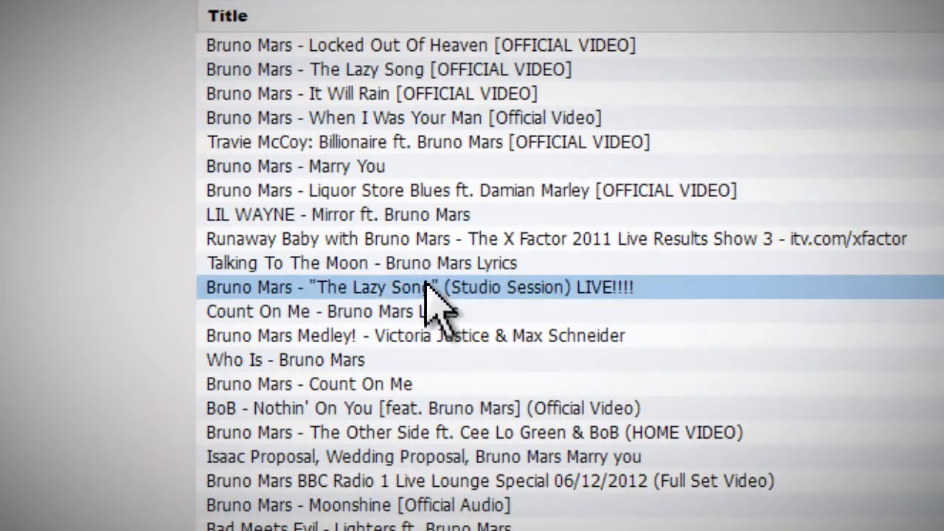
Load the YouTube playlist link (watch?v=lJNR2EpS0jw&list=LLWy0P) into the Untitled tab
double_click(420, 287)
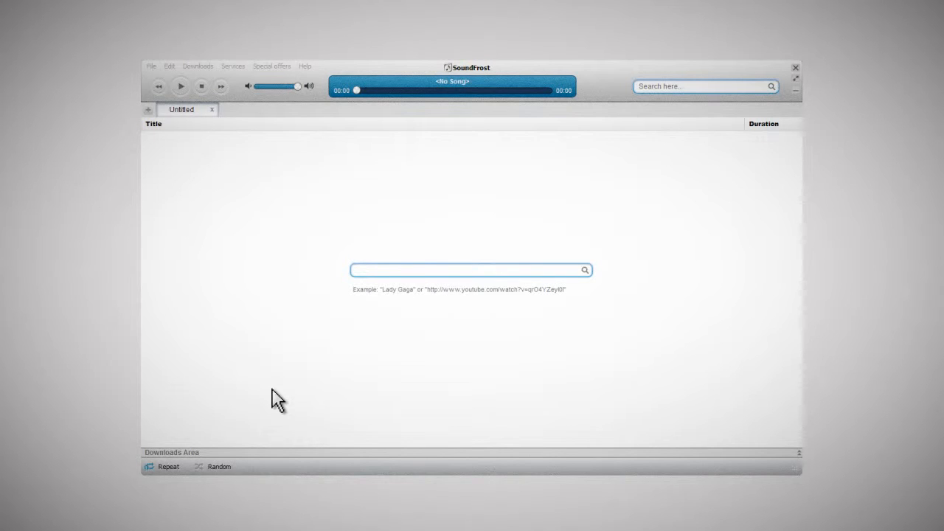
type("http://www.youtube.com/watch?v=lJNR2EpS0jw&list=LLWy0P")
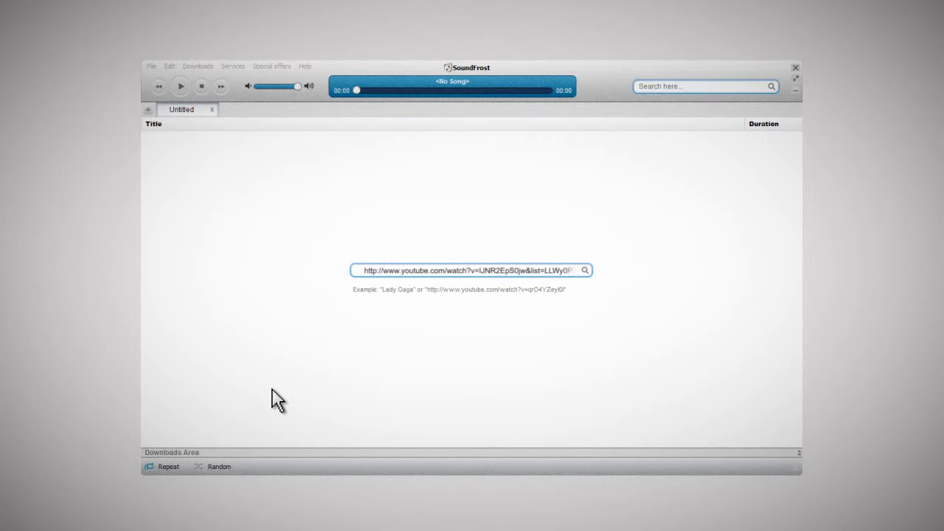
left_click(584, 269)
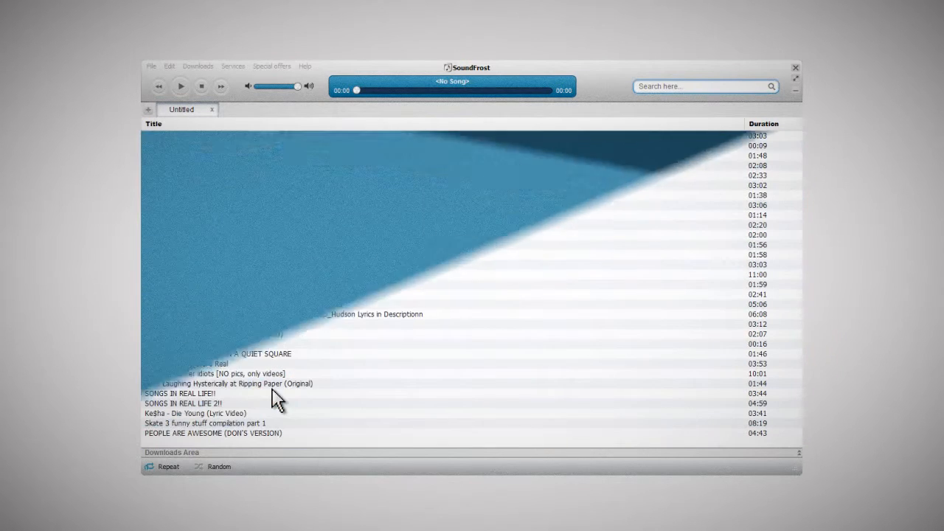
Download the three selected tracks as mp3 via the right-click Download as menu
right_click(174, 136)
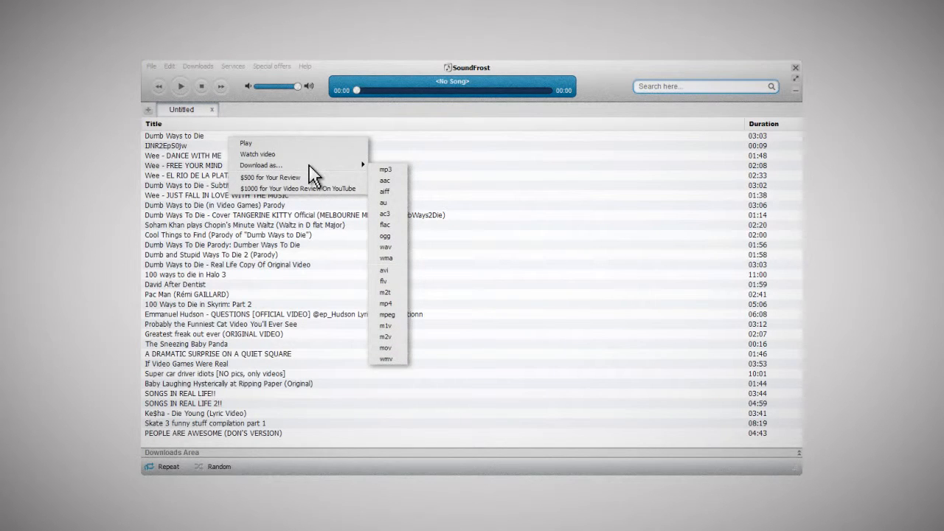
left_click(386, 169)
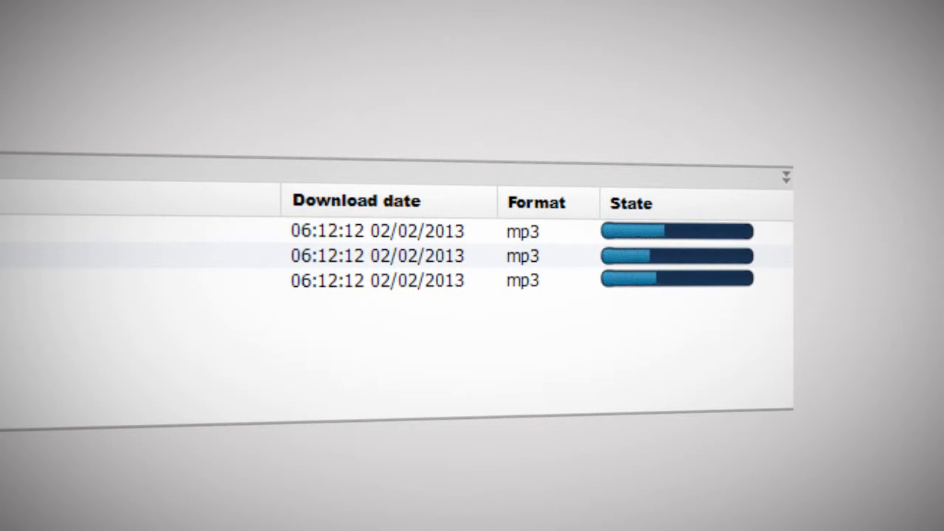